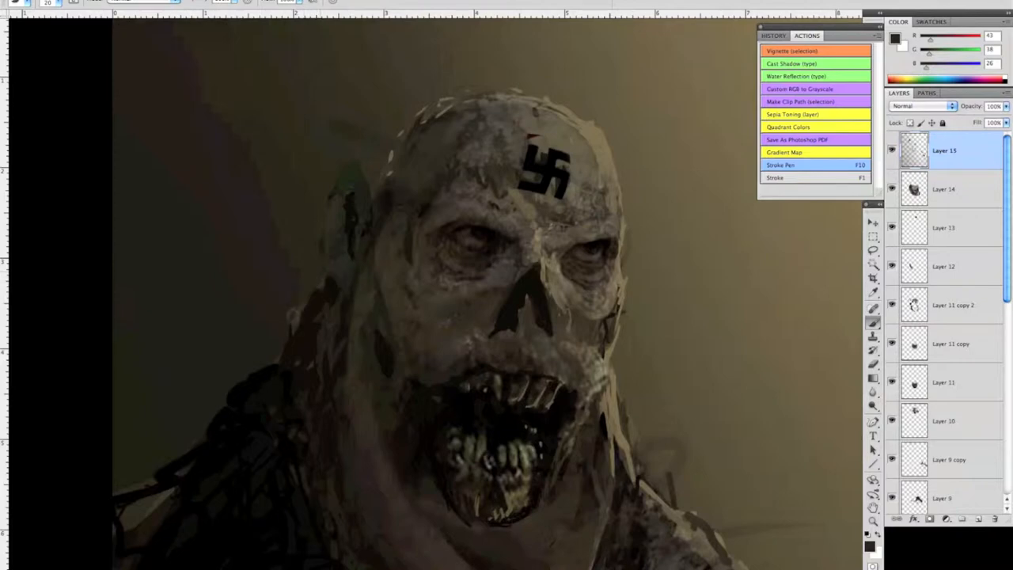
mouse_move(315, 279)
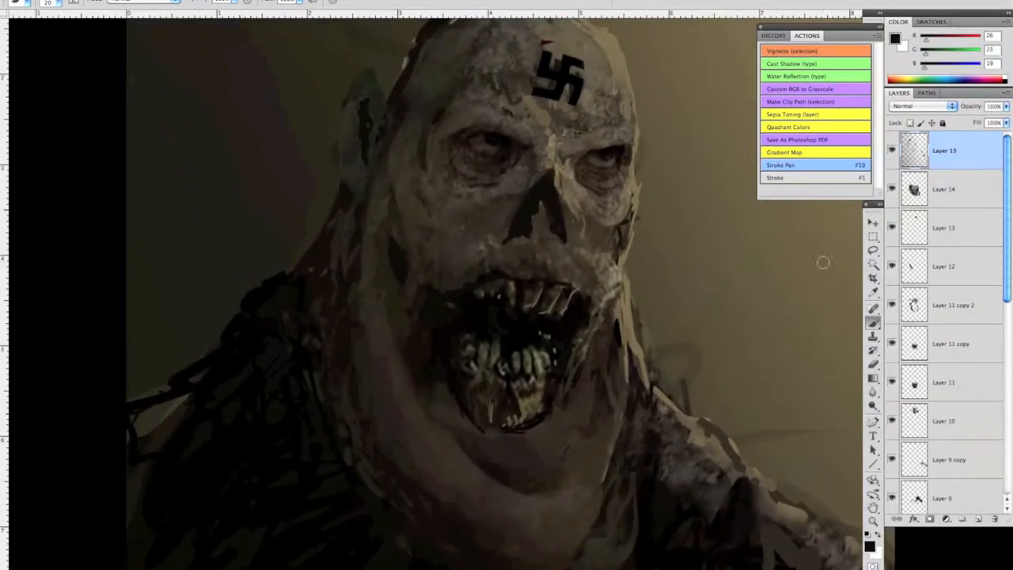
- Pan down to the zombie's chest area after flattening the painting
scroll("down", 3)
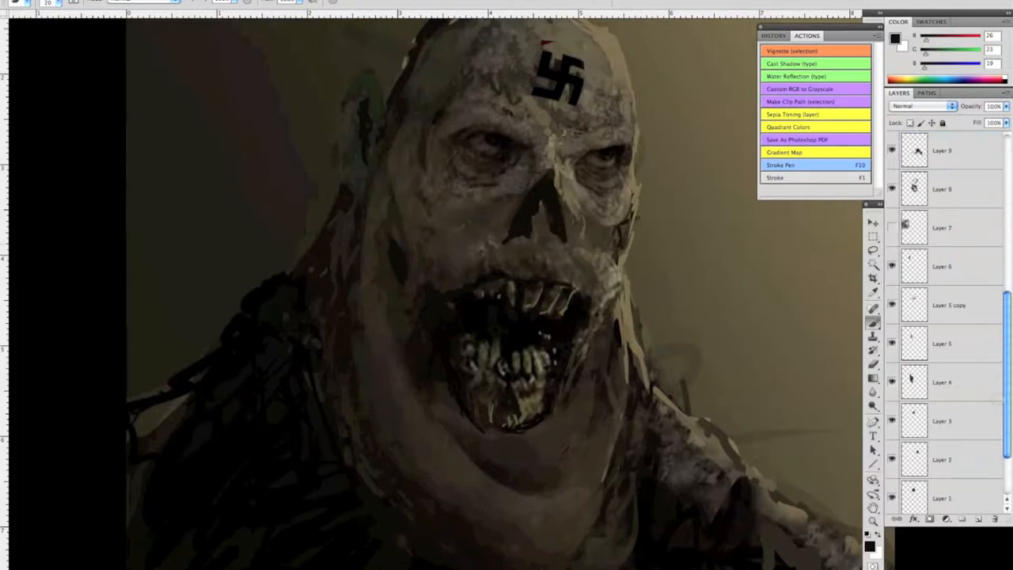
scroll("down", 3)
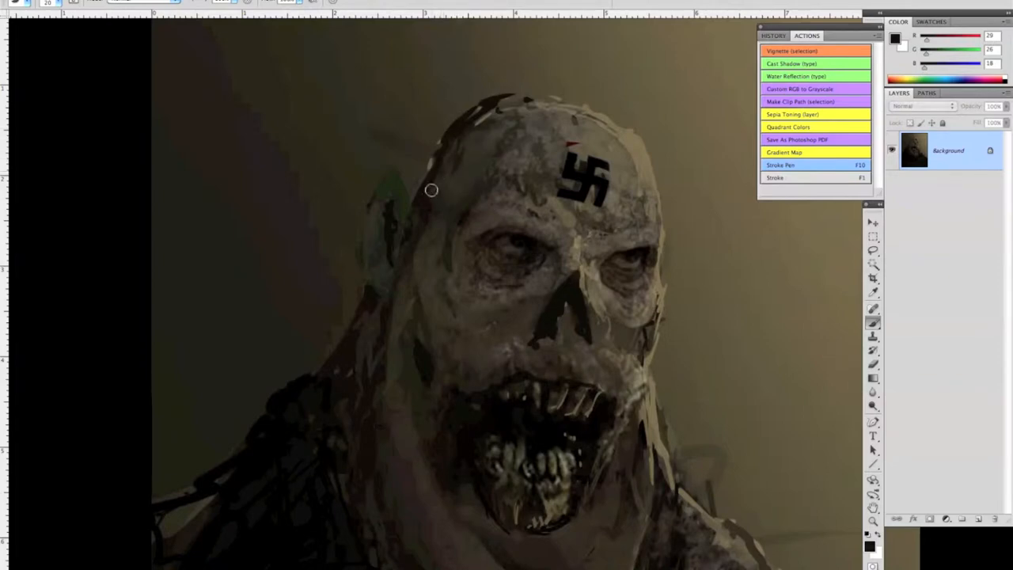
mouse_move(436, 214)
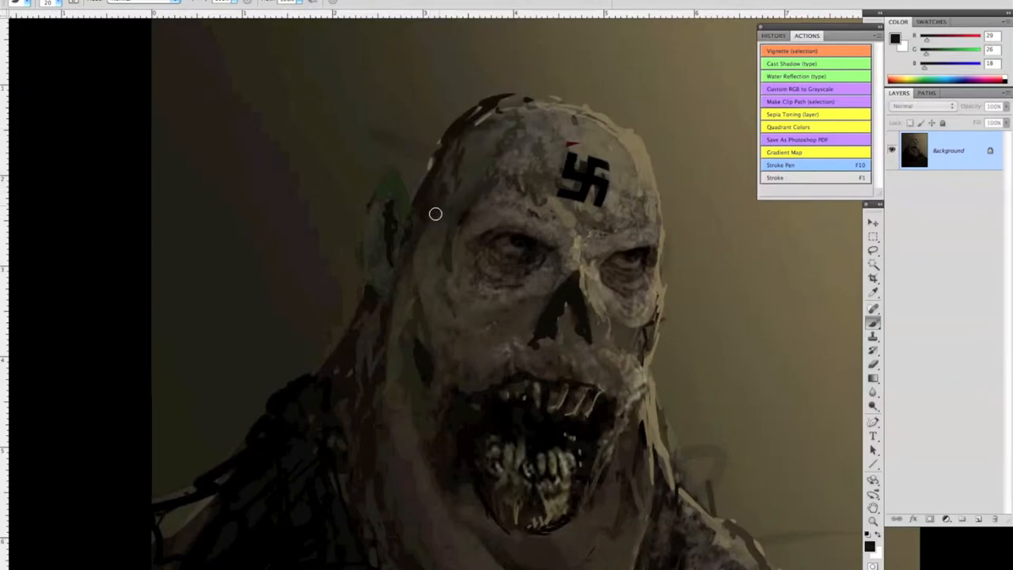
mouse_move(436, 225)
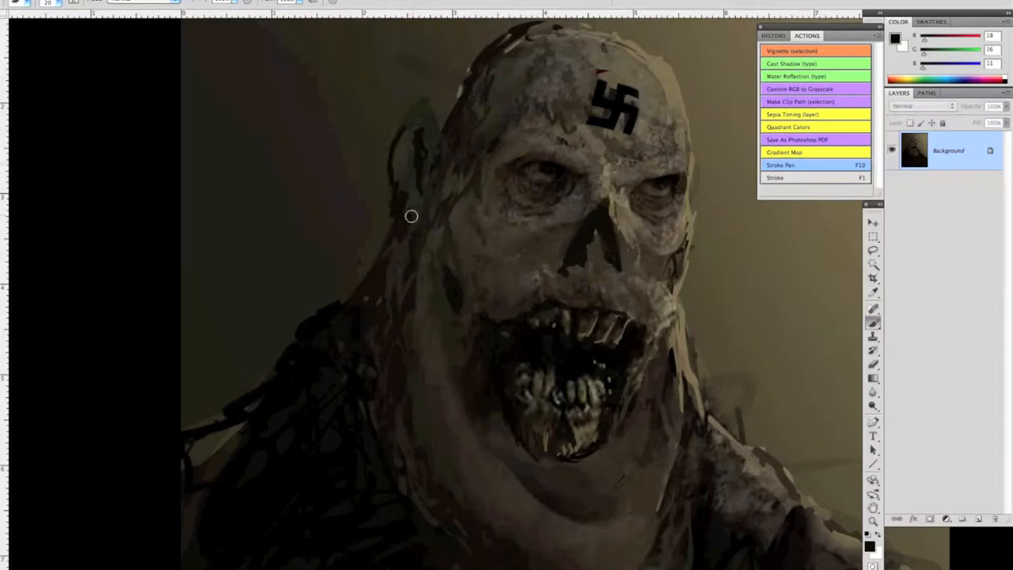
mouse_move(416, 149)
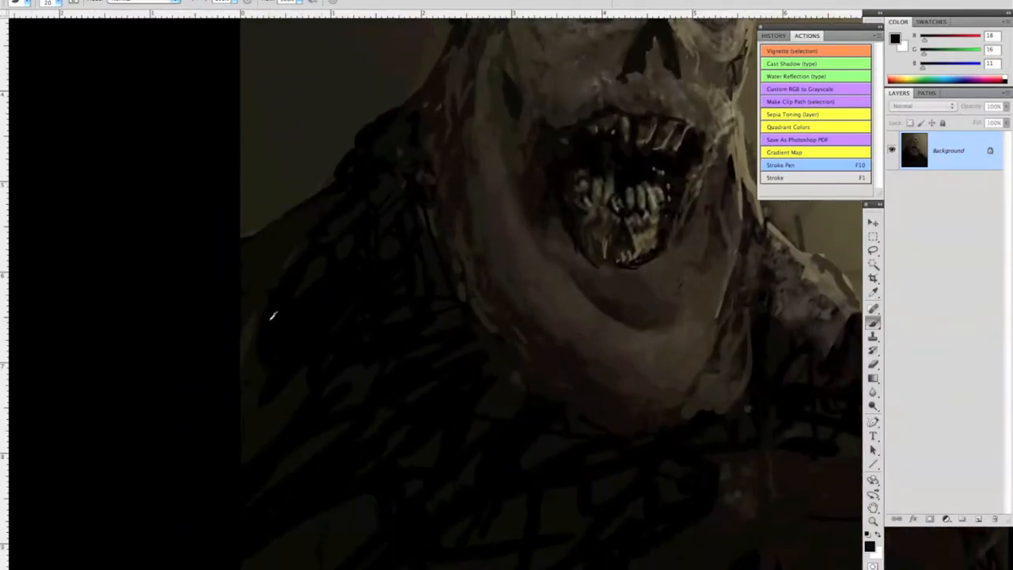
- Paint dark brushstrokes over the zombie's ragged clothing and the chest below the mouth
left_click_drag(272, 317, 340, 218)
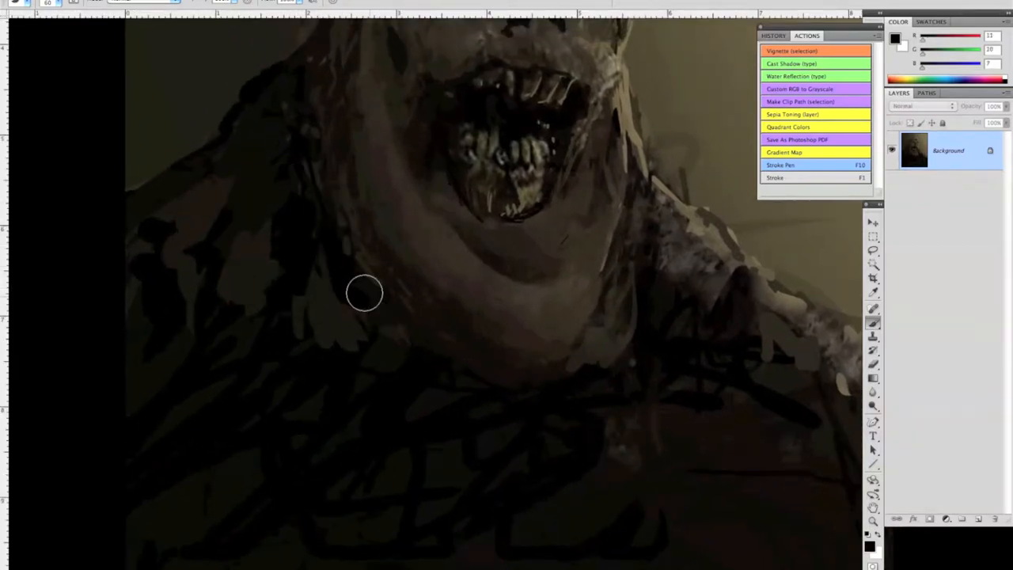
left_click_drag(364, 293, 319, 355)
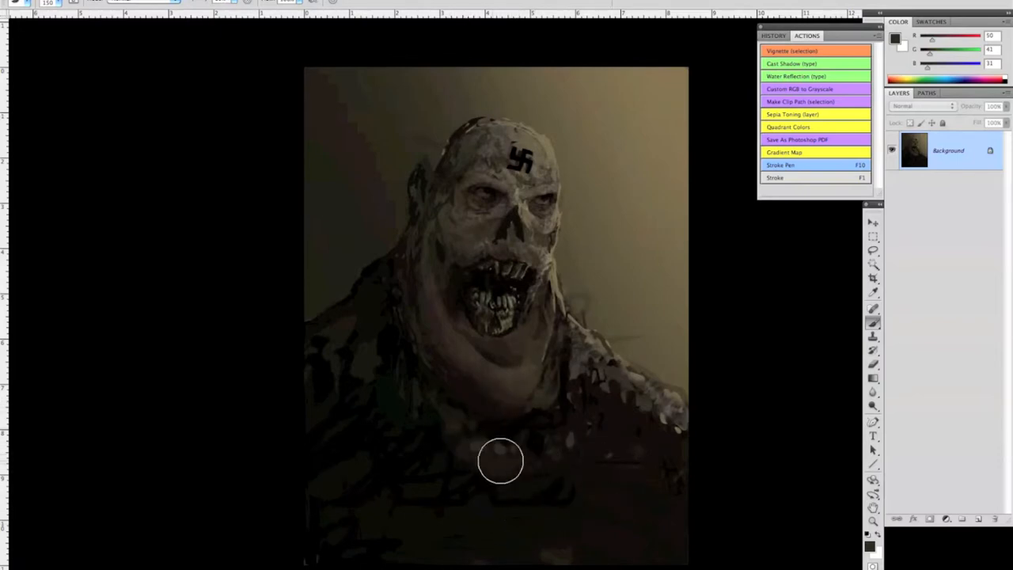
- Add more dark brushwork across the zombie's lower torso
left_click_drag(500, 461, 434, 440)
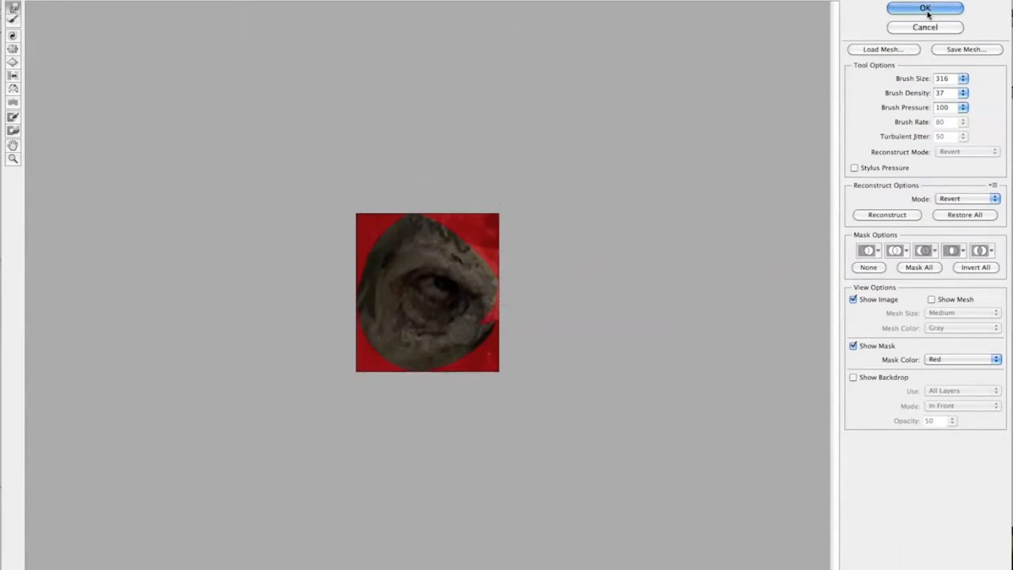
- Apply the Liquify warp reshaping the zombie's eye area to the painting
left_click(924, 8)
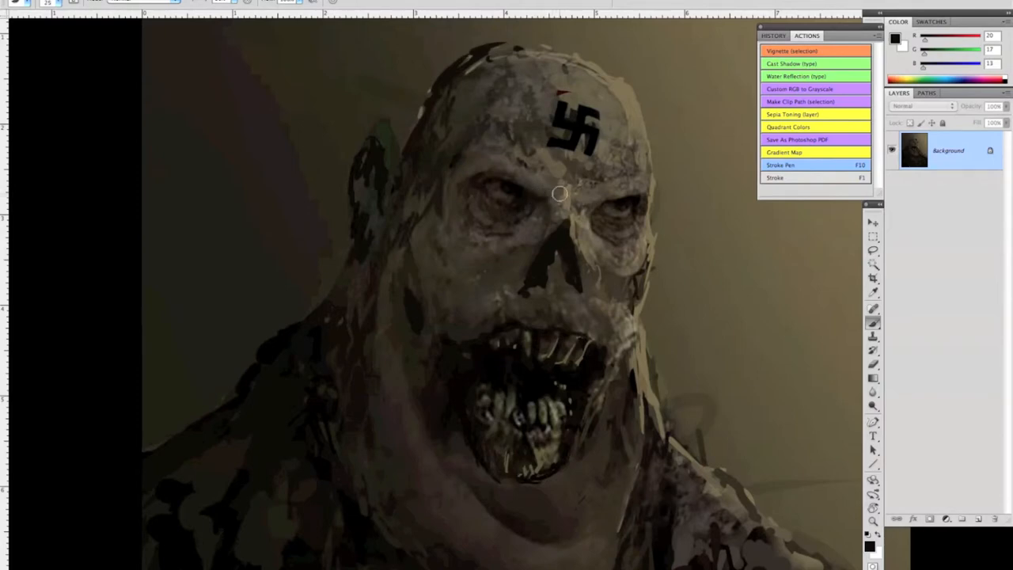
mouse_move(563, 180)
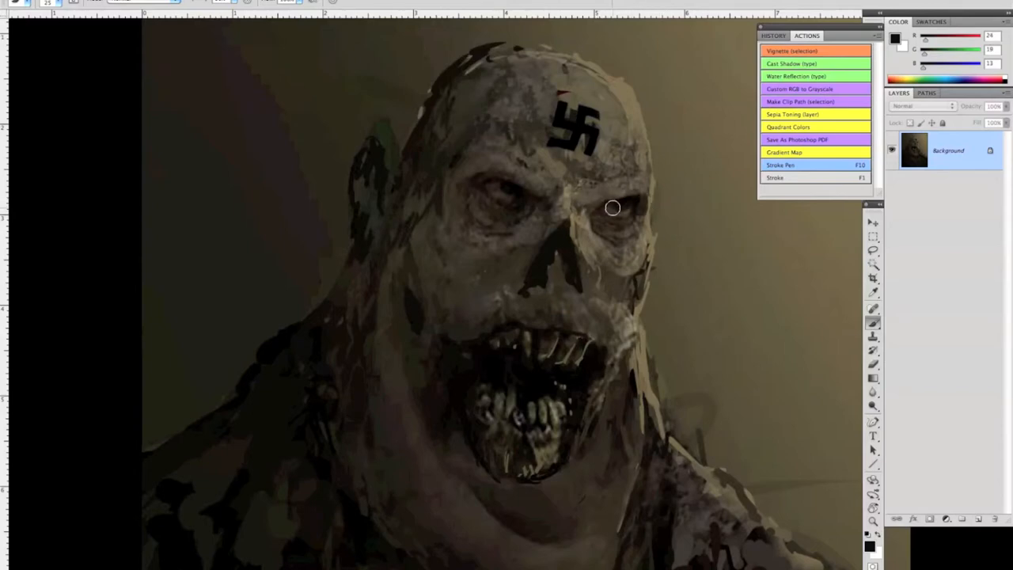
mouse_move(614, 200)
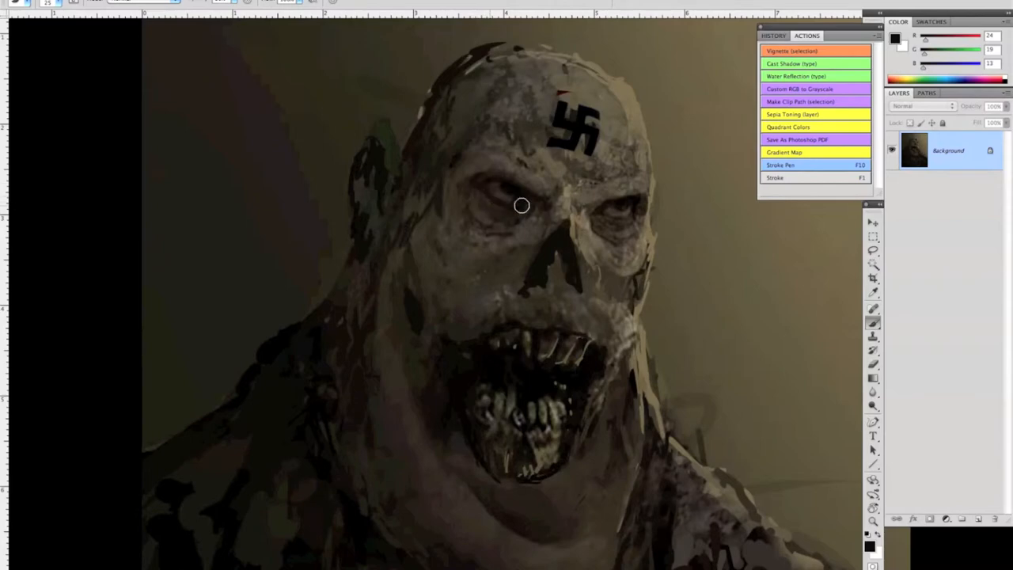
mouse_move(485, 212)
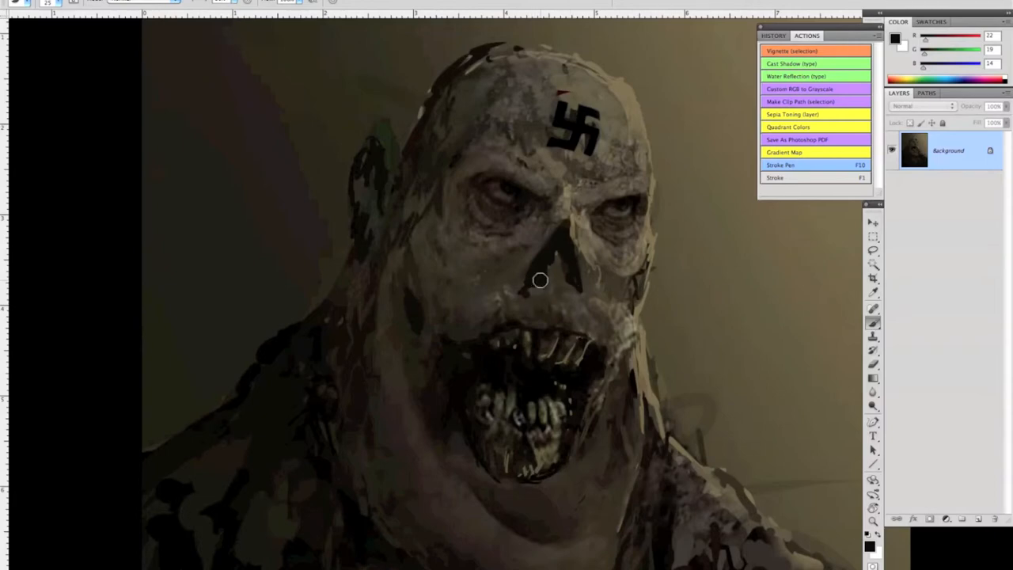
mouse_move(548, 282)
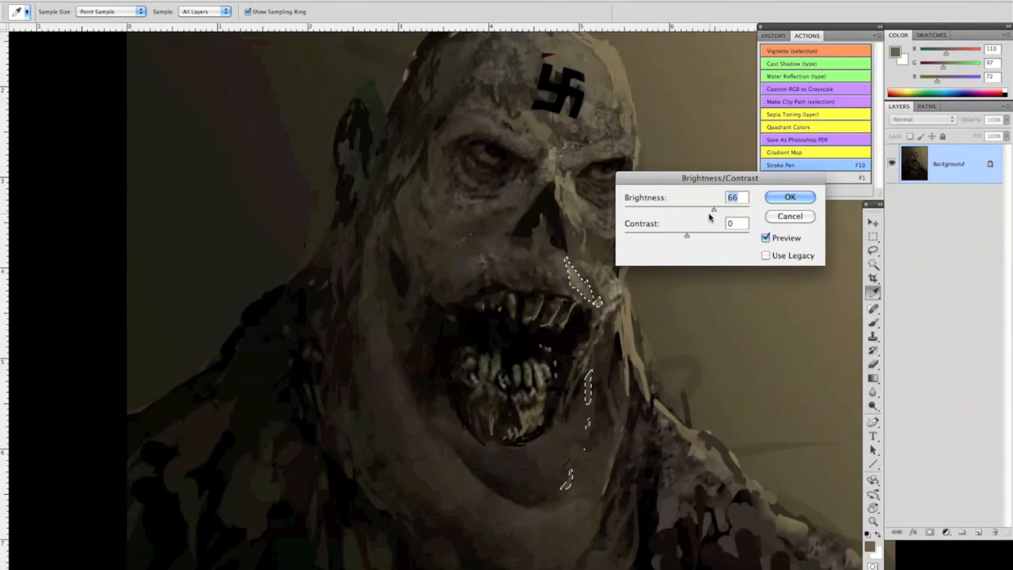
- Brighten the jaw, teeth and neck highlights with Brightness/Contrast, Lightness +24, then Brightness/Contrast at 89
left_click(790, 197)
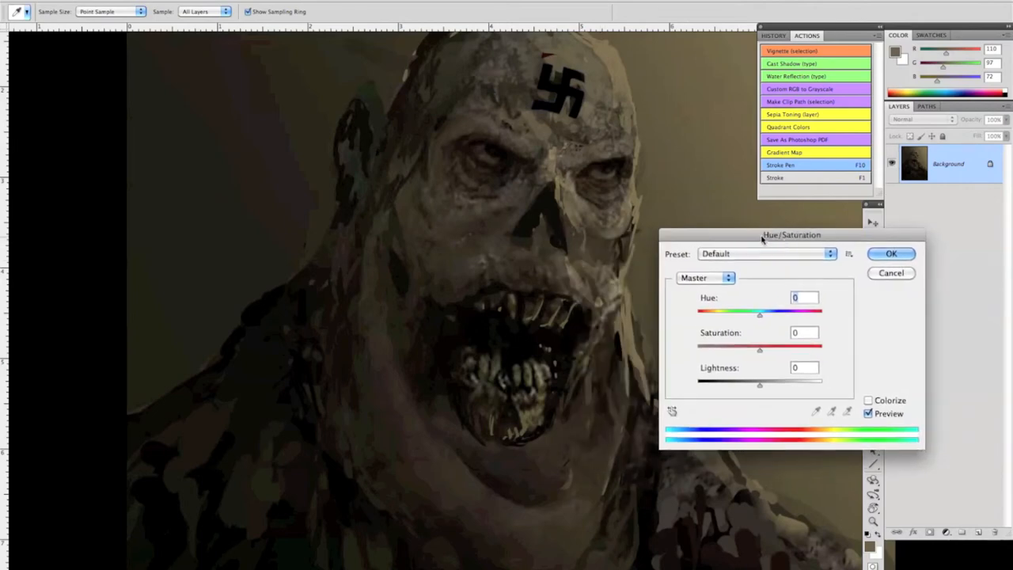
left_click(891, 253)
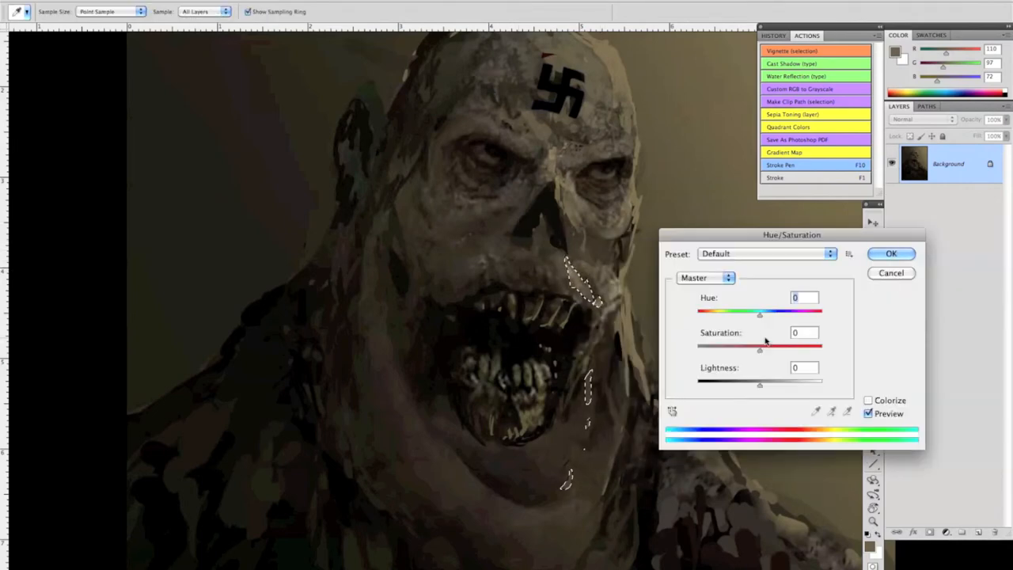
left_click_drag(759, 380, 774, 380)
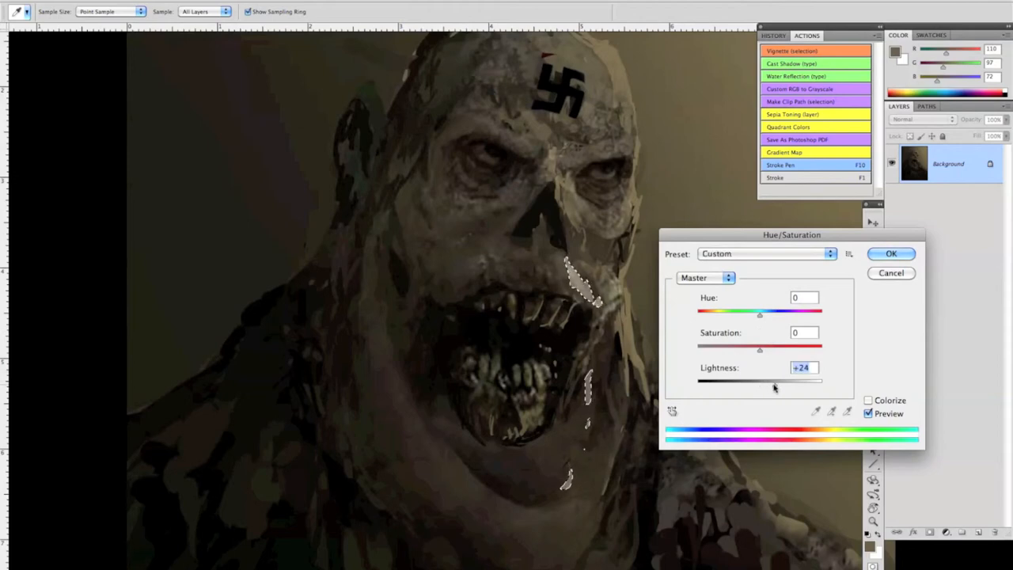
left_click(891, 254)
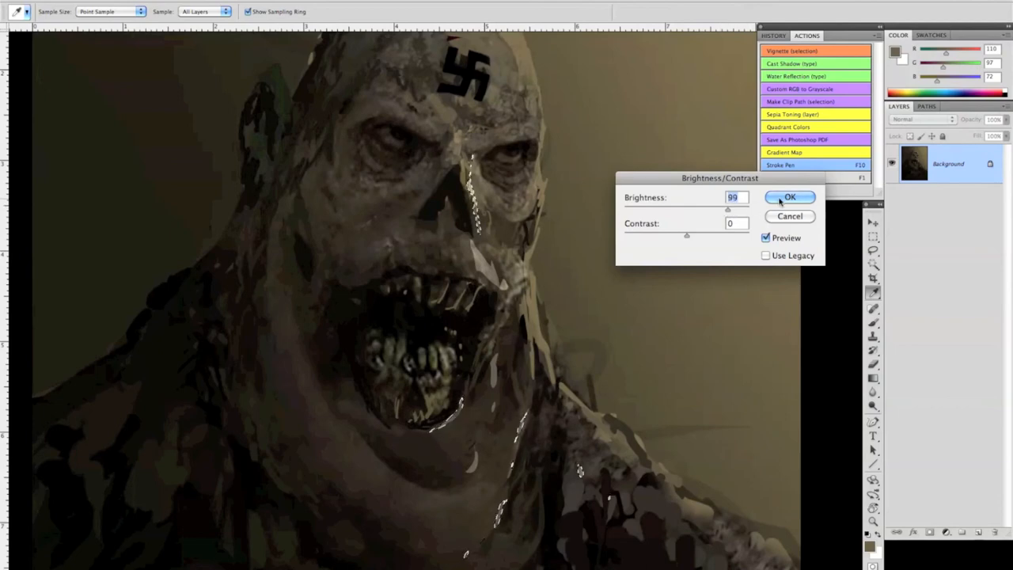
left_click(790, 196)
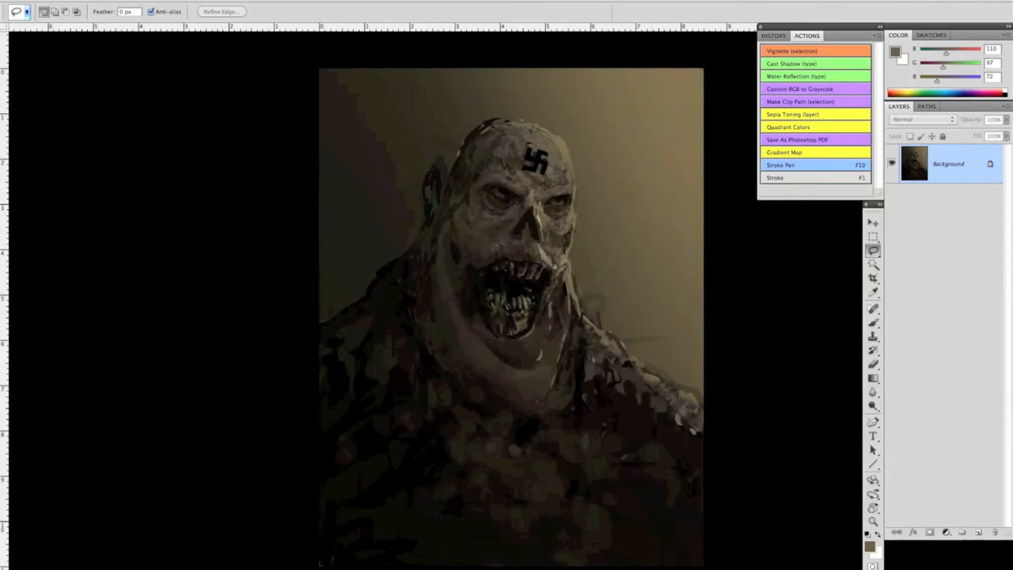
mouse_move(696, 51)
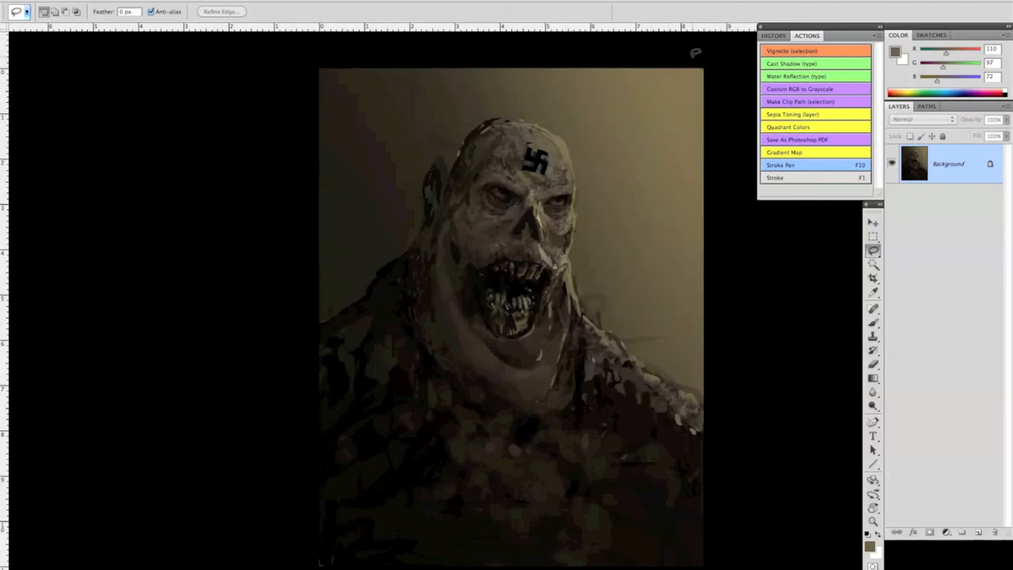
mouse_move(698, 51)
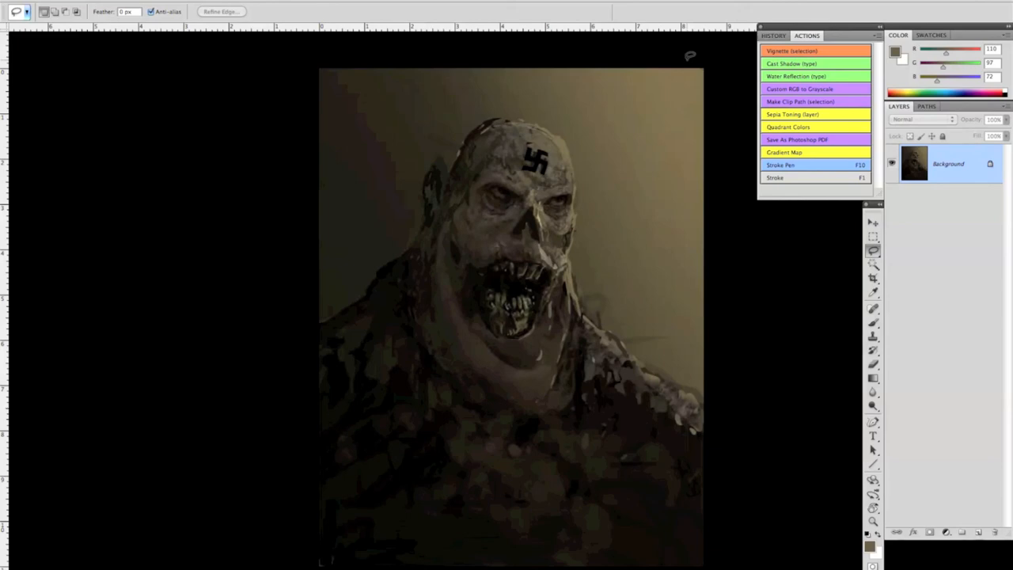
mouse_move(535, 62)
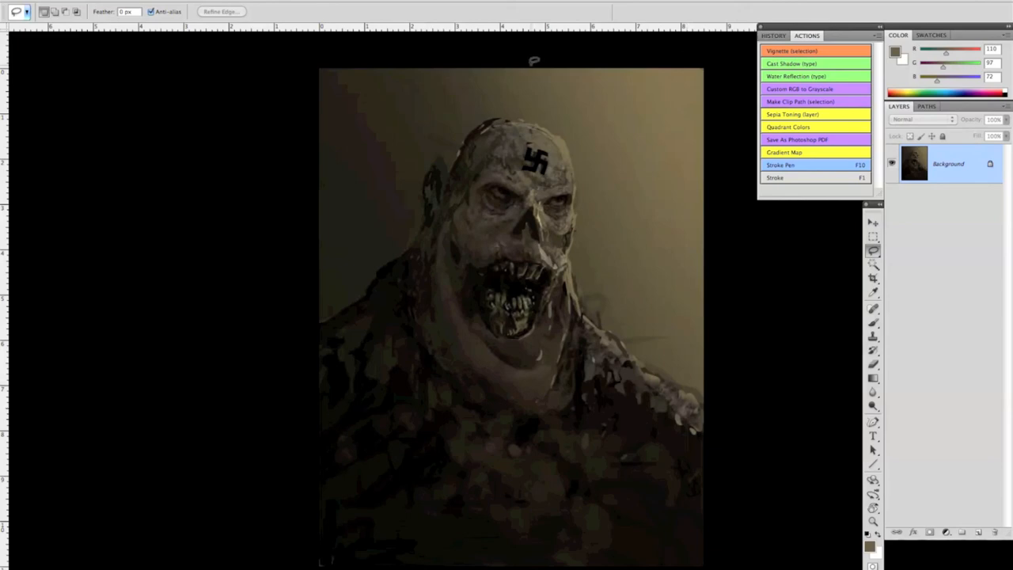